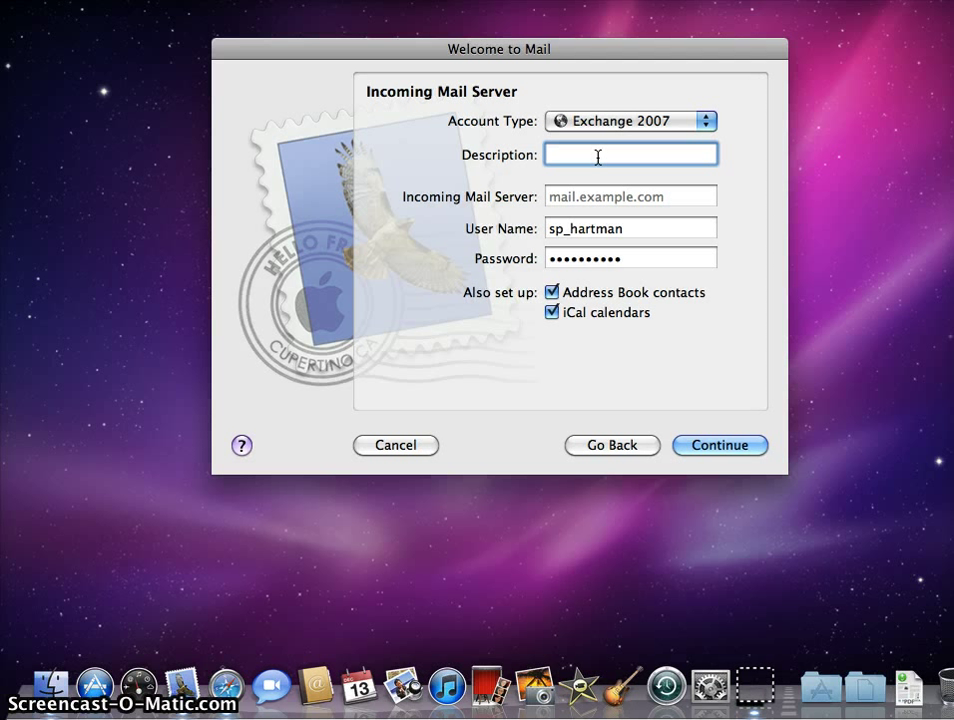
text(neonet)
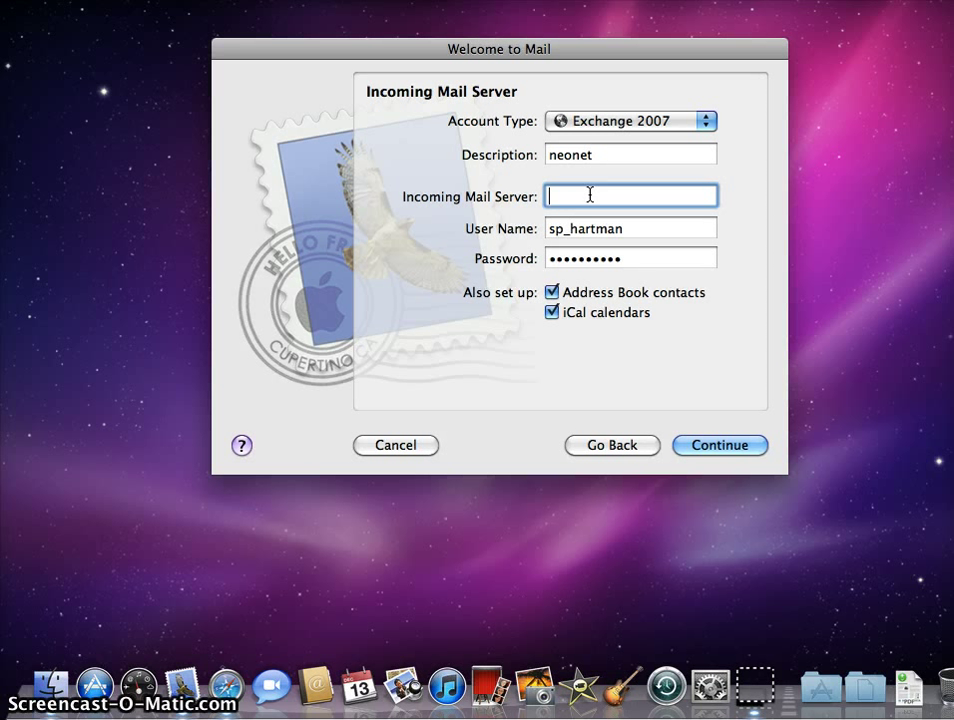